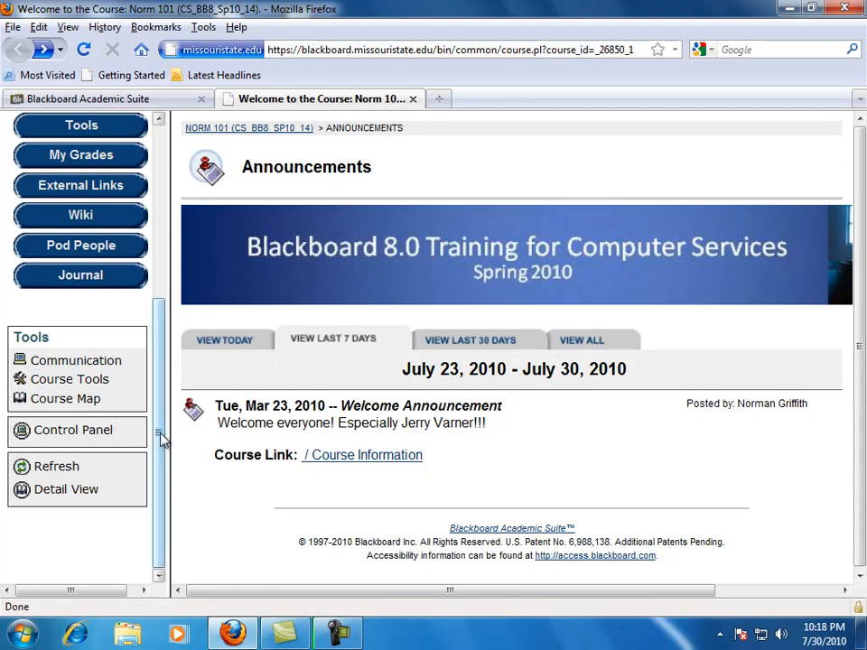
Go to the Norm 101 Discussion Boards list through the Control Panel.
{"action": "scroll", "scroll_direction": "up", "scroll_amount": 3}
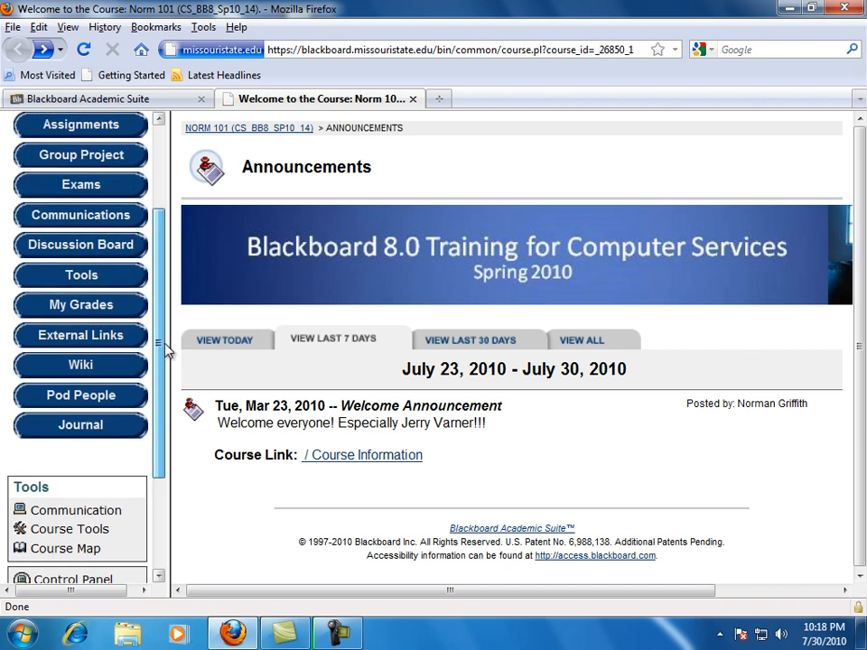
{"action": "scroll", "scroll_direction": "down", "scroll_amount": 3}
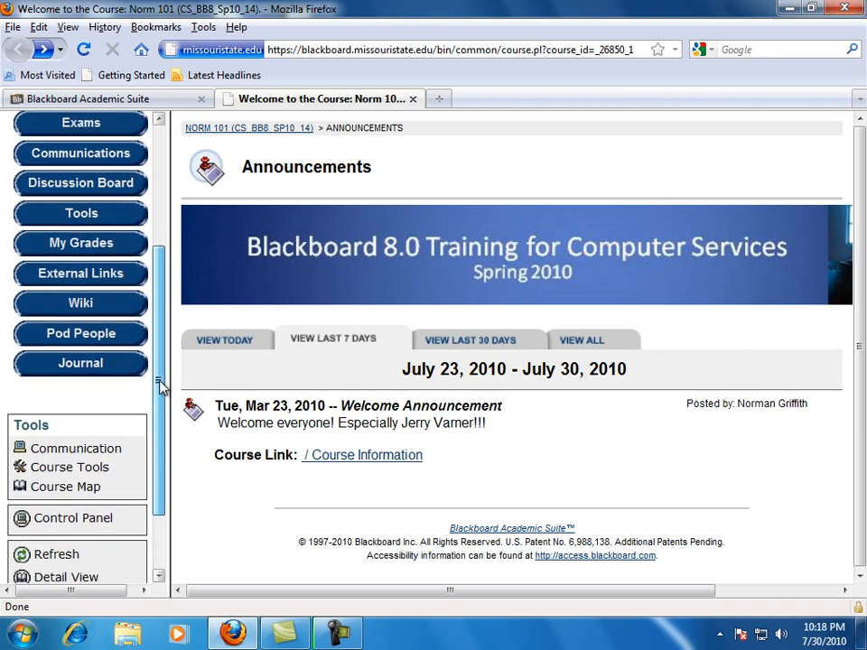
{"action": "scroll", "scroll_direction": "down", "scroll_amount": 3}
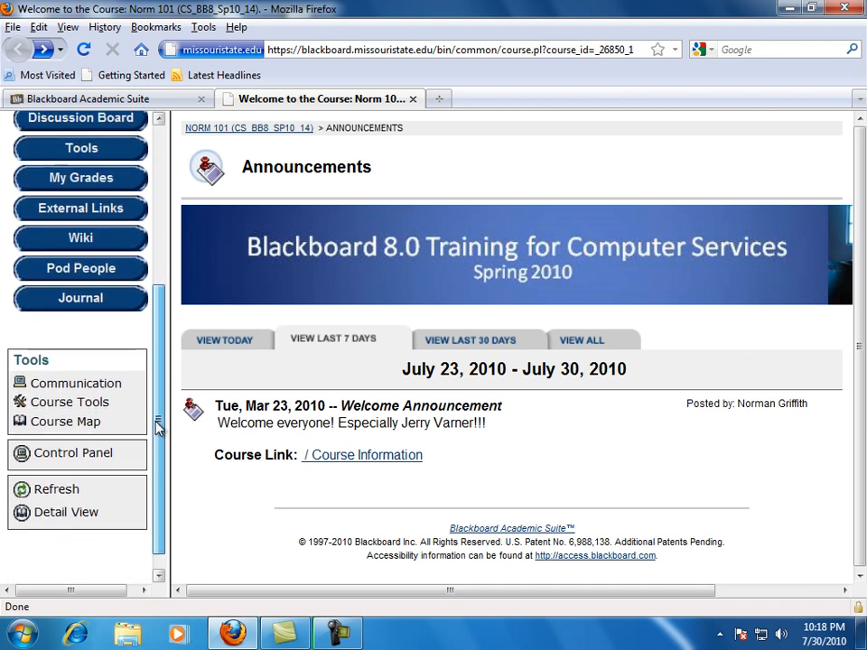
{"action": "scroll", "scroll_direction": "up", "scroll_amount": 3}
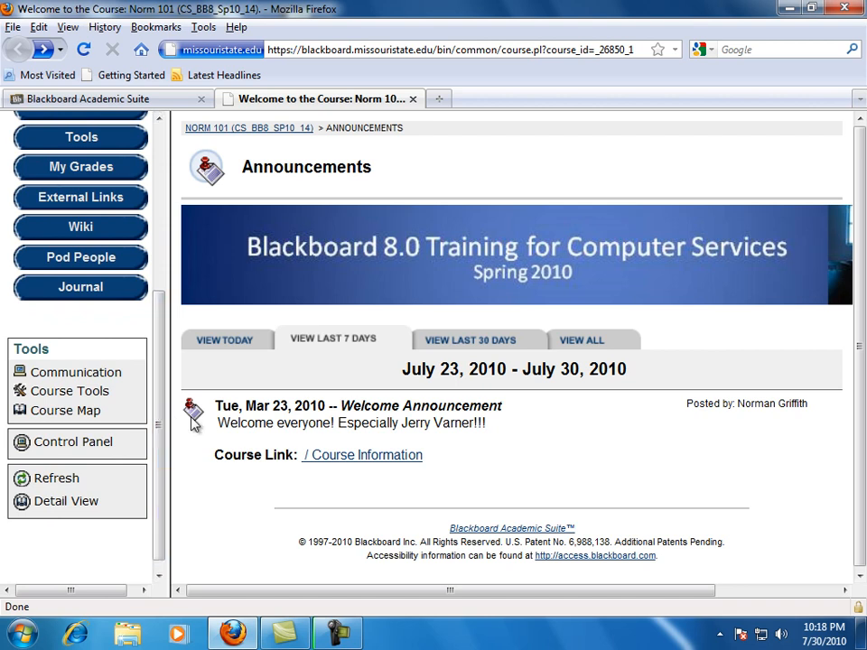
{"action": "mouse_move", "coordinate": [183, 430]}
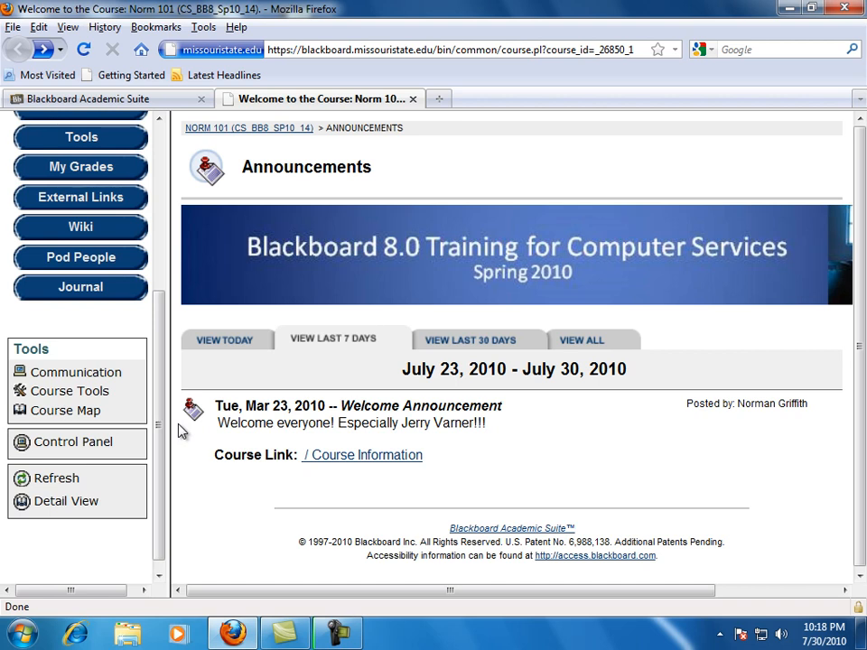
{"action": "mouse_move", "coordinate": [196, 454]}
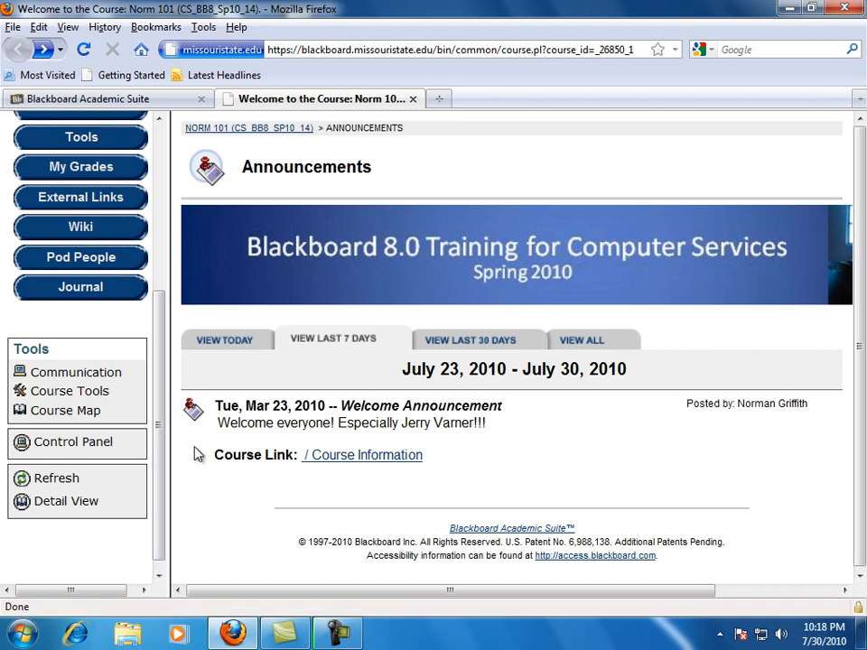
{"action": "mouse_move", "coordinate": [82, 441]}
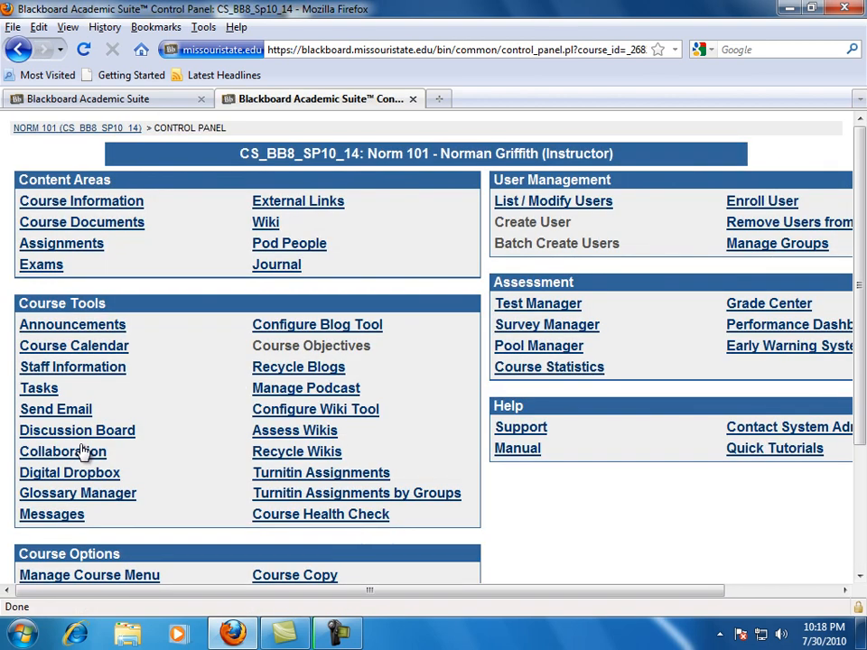
{"action": "mouse_move", "coordinate": [177, 443]}
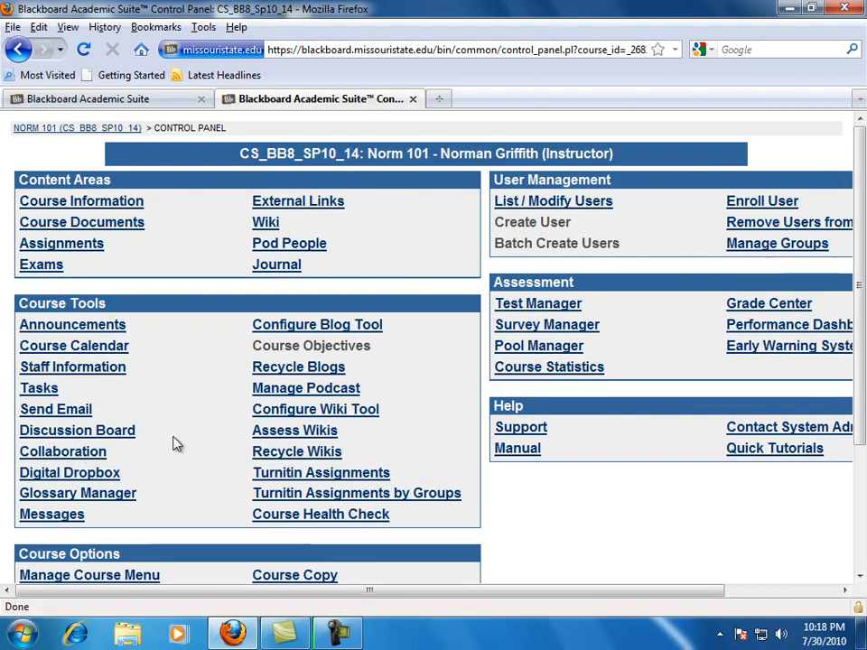
{"action": "mouse_move", "coordinate": [95, 443]}
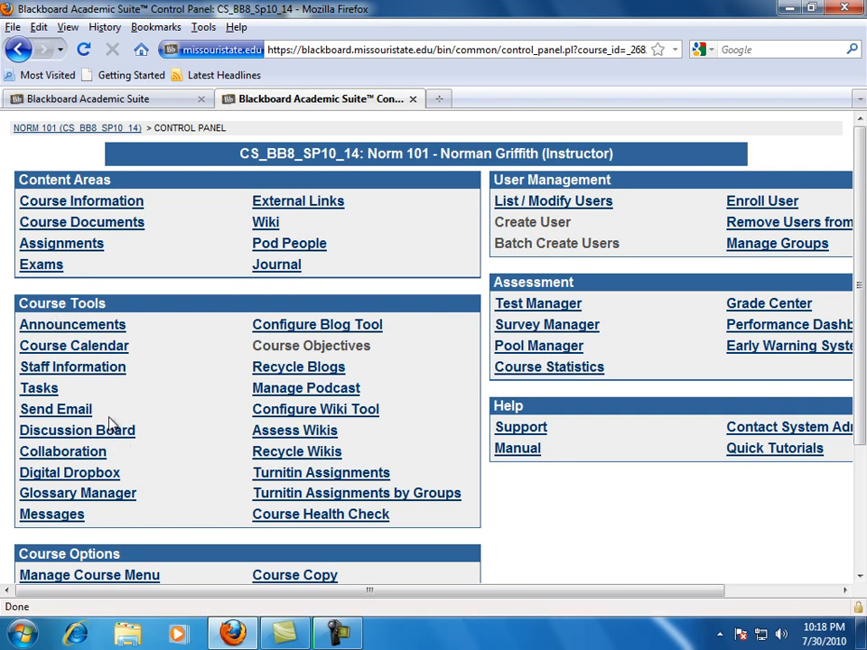
{"action": "left_click", "coordinate": [77, 430]}
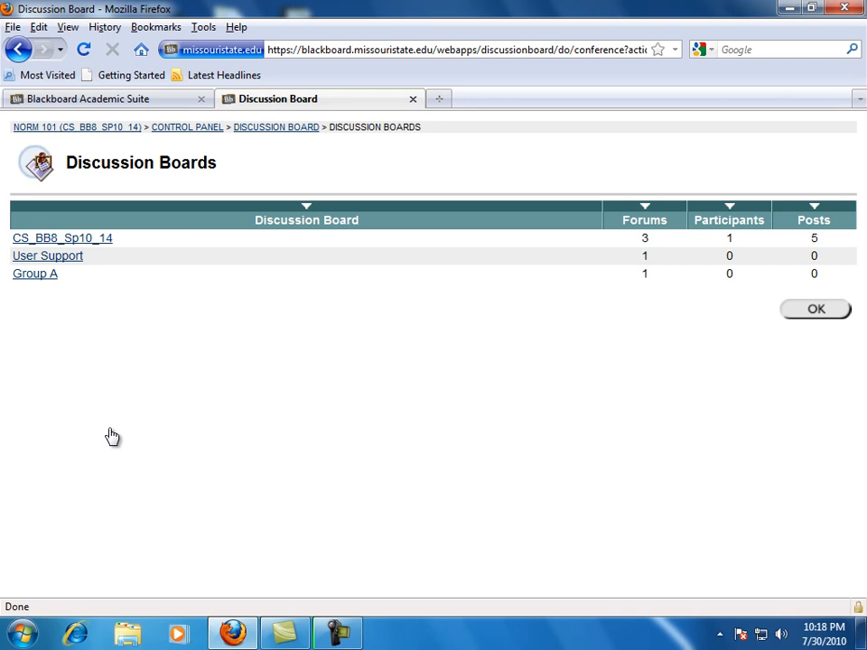
{"action": "mouse_move", "coordinate": [70, 262]}
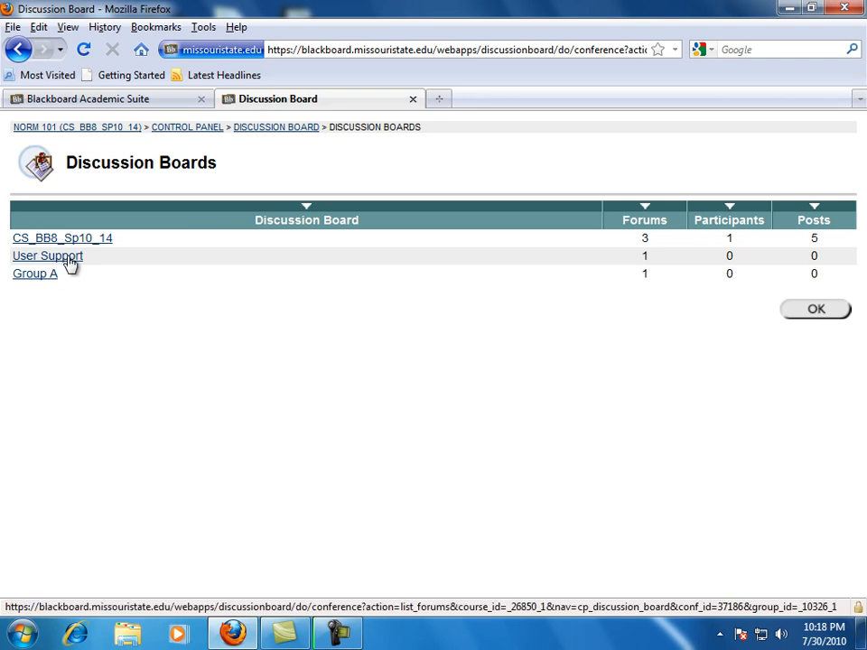
Open the User Support discussion board.
{"action": "left_click", "coordinate": [47, 255]}
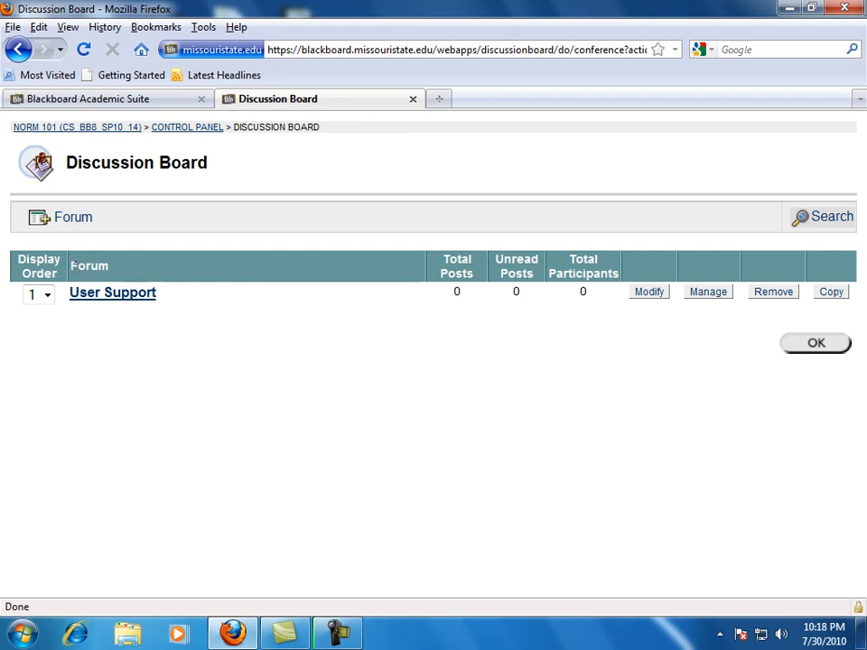
{"action": "mouse_move", "coordinate": [112, 292]}
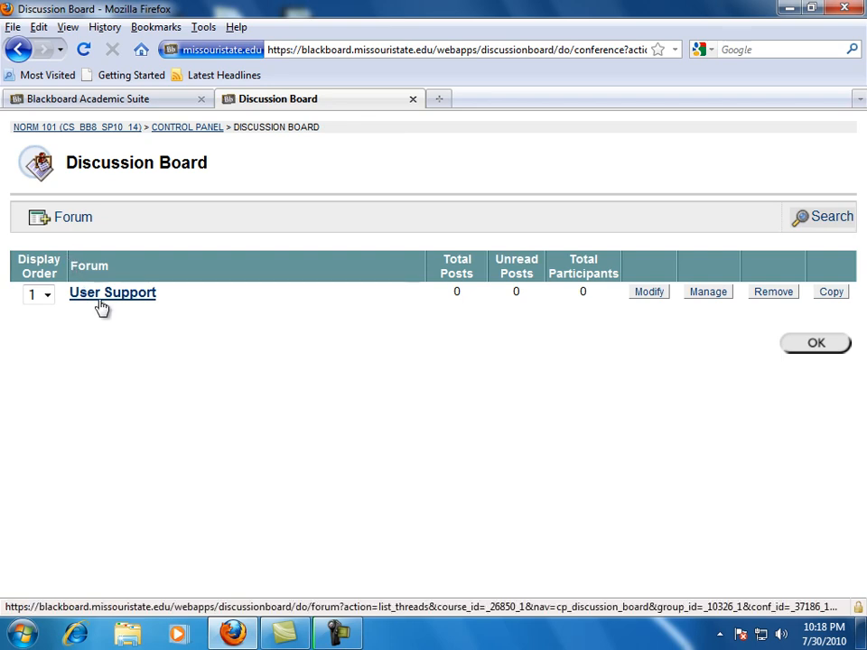
{"action": "mouse_move", "coordinate": [73, 217]}
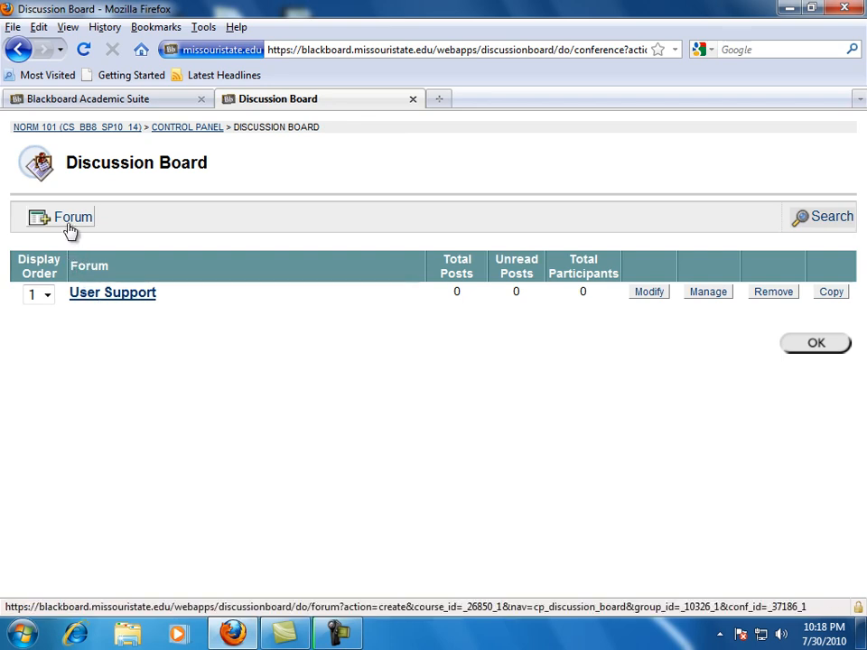
Add a new forum to User Support, entering 'Test' as its name and description.
{"action": "left_click", "coordinate": [63, 217]}
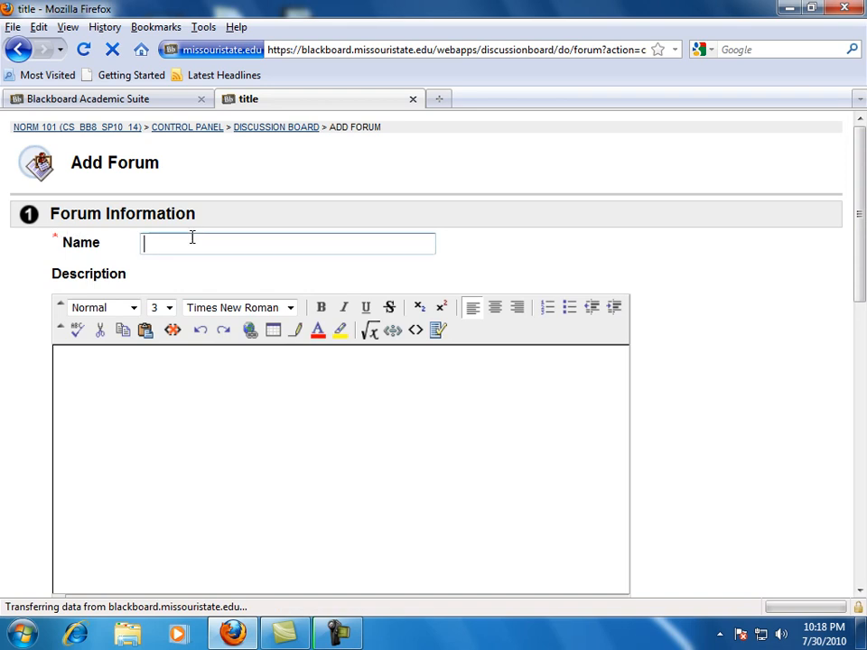
{"action": "type", "text": "T"}
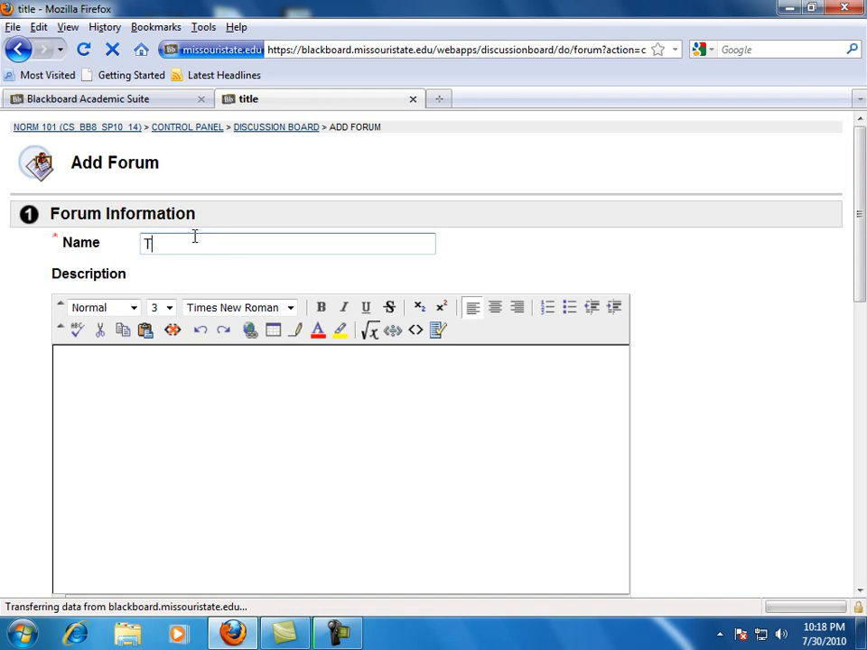
{"action": "type", "text": "est"}
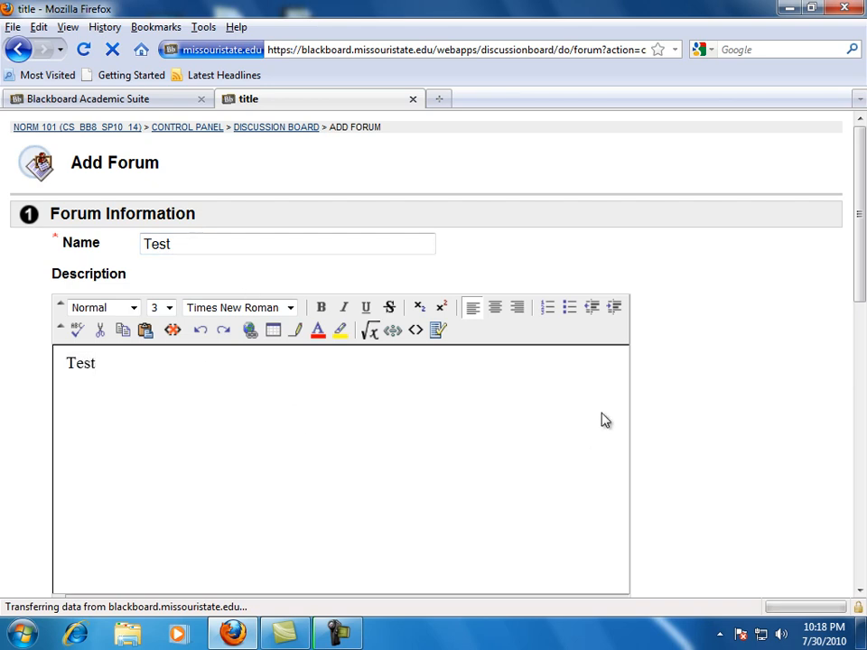
Make the Test forum available with no display-after date, and submit it.
{"action": "scroll", "scroll_direction": "down", "scroll_amount": 3}
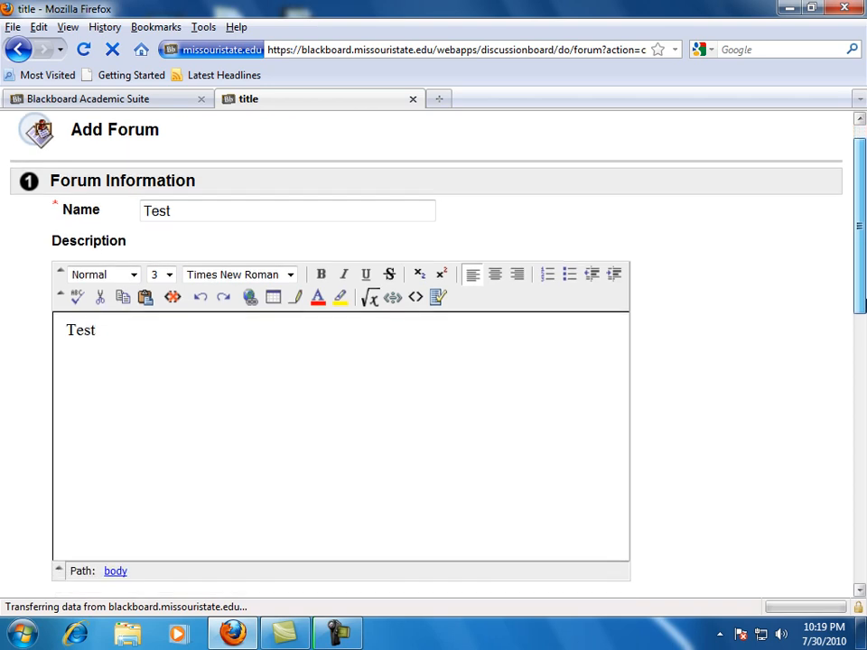
{"action": "scroll", "scroll_direction": "down", "scroll_amount": 3}
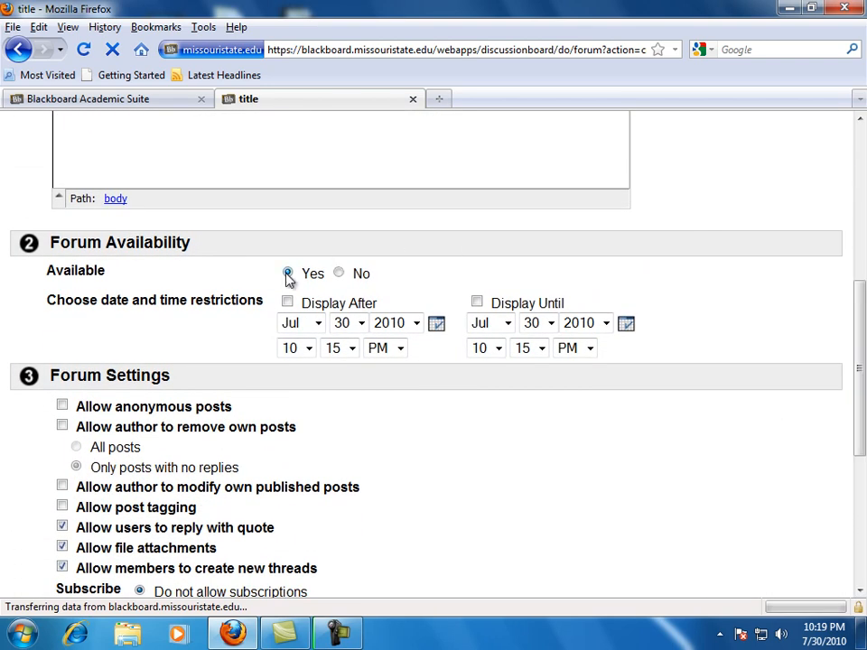
{"action": "left_click", "coordinate": [287, 273]}
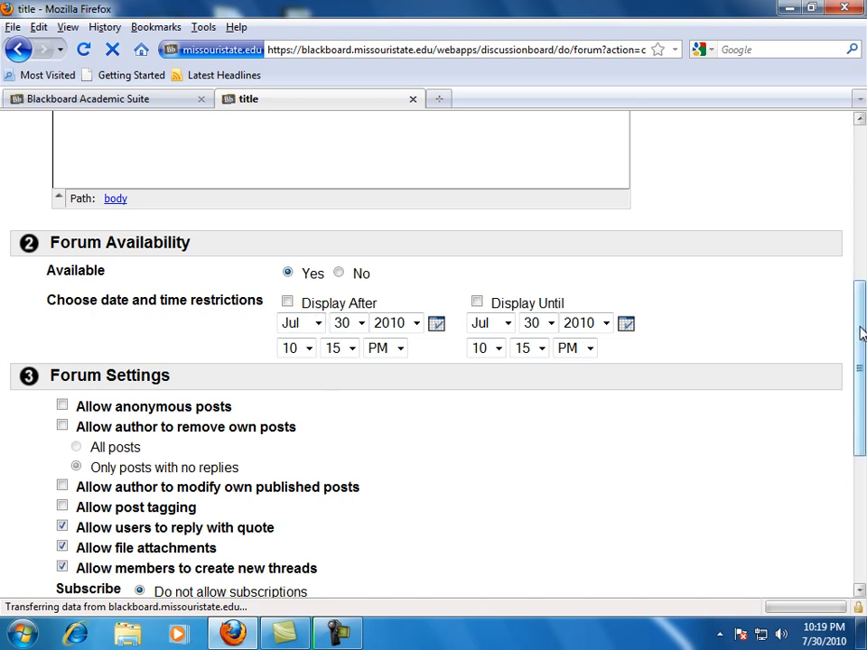
{"action": "scroll", "scroll_direction": "down", "scroll_amount": 3}
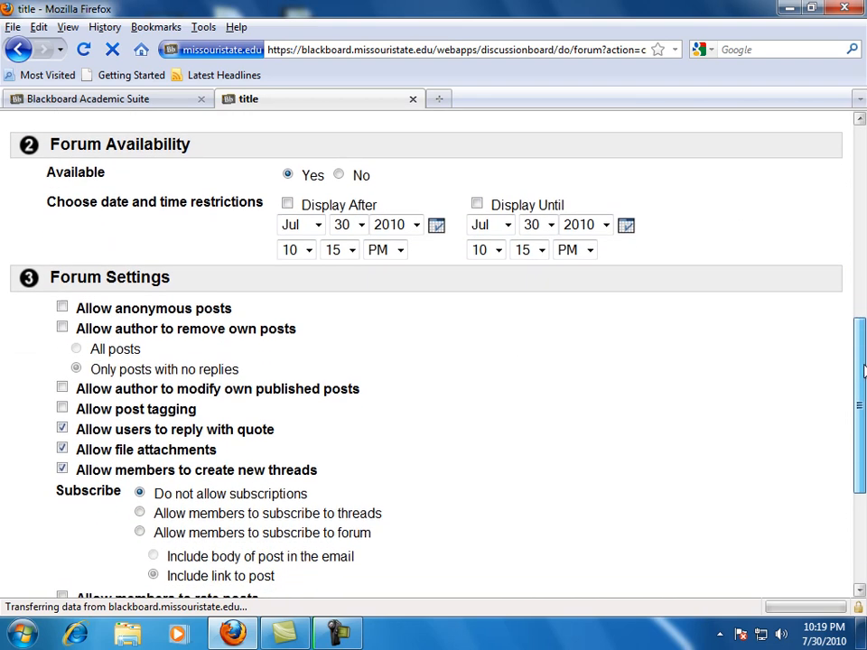
{"action": "scroll", "scroll_direction": "down", "scroll_amount": 3}
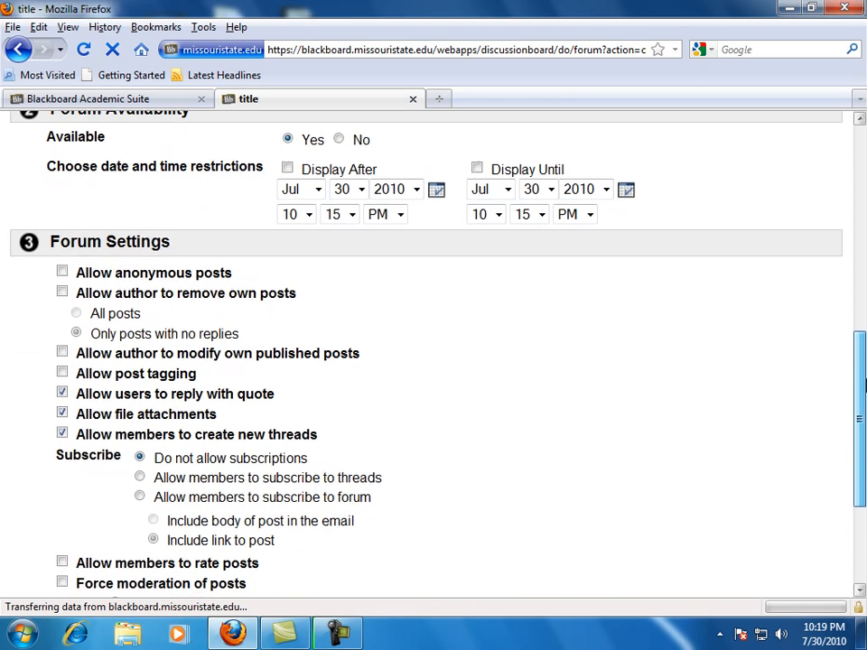
{"action": "scroll", "scroll_direction": "up", "scroll_amount": 3}
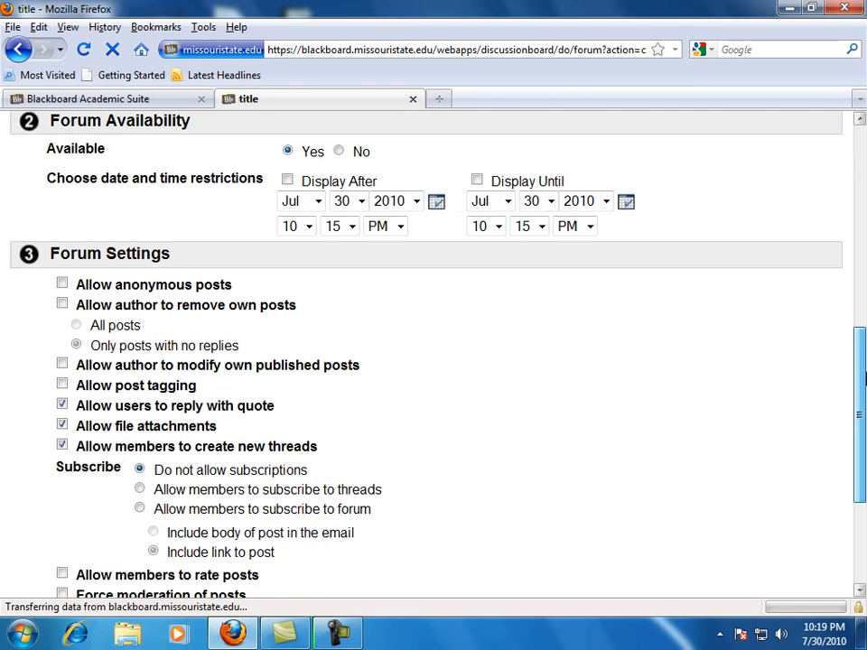
{"action": "scroll", "scroll_direction": "up", "scroll_amount": 3}
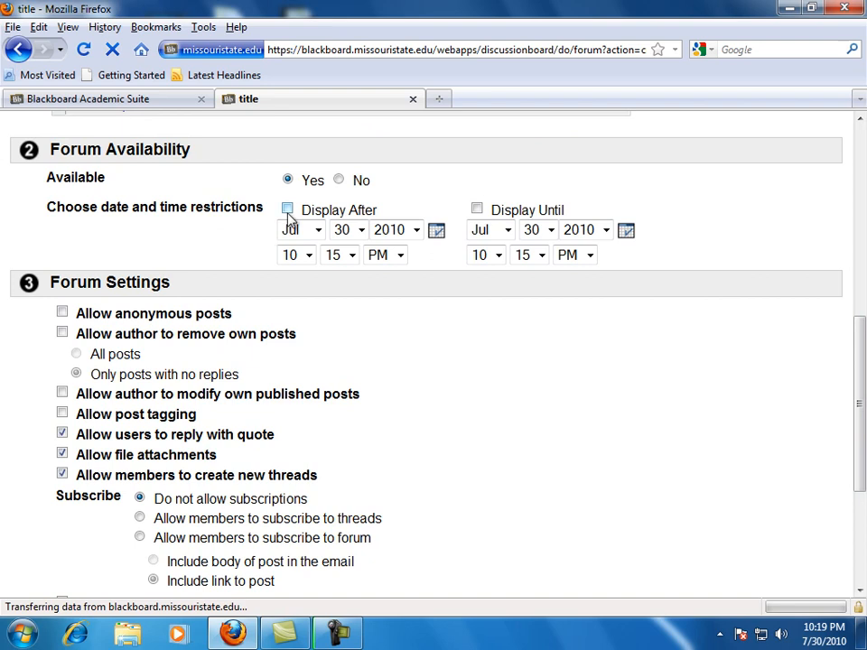
{"action": "left_click", "coordinate": [287, 209]}
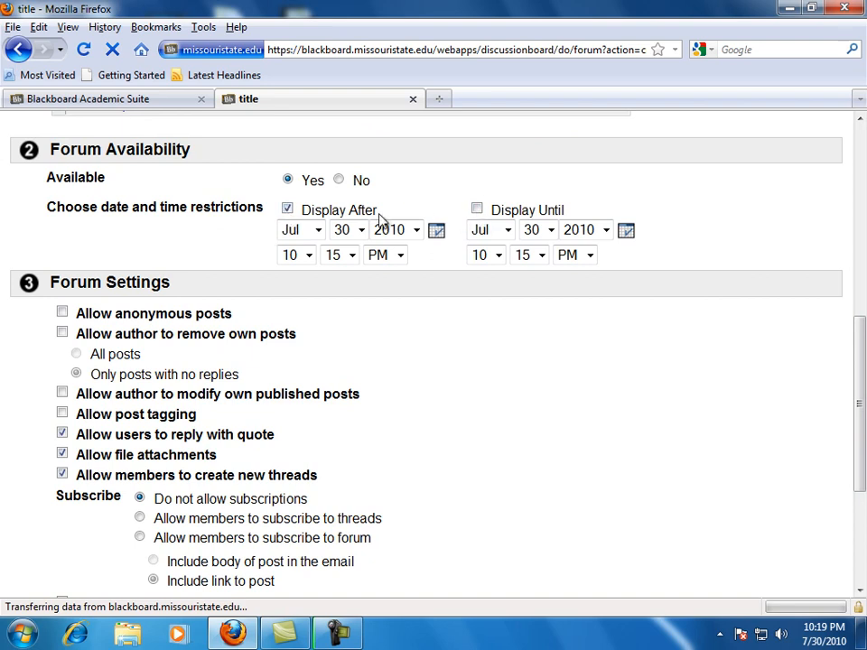
{"action": "left_click", "coordinate": [288, 209]}
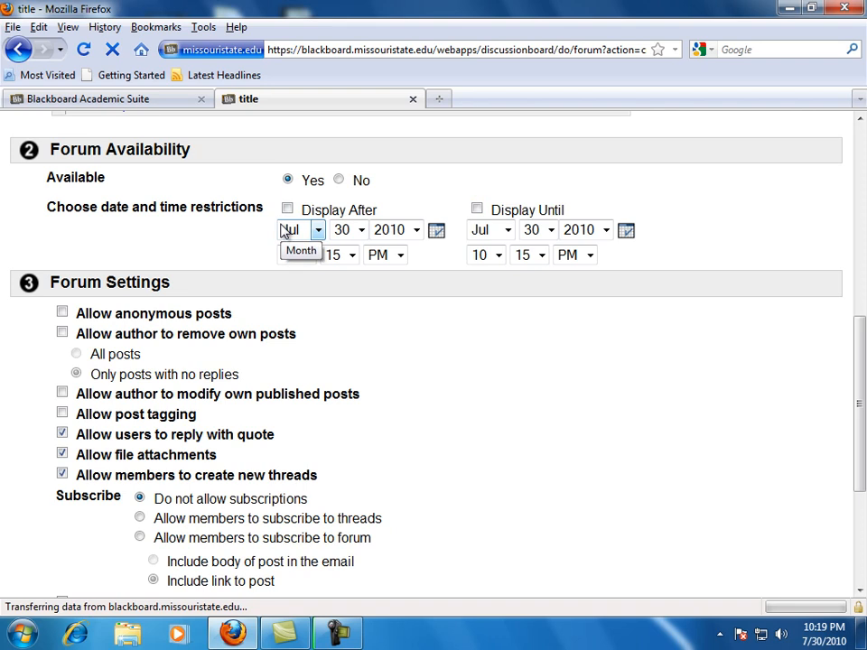
{"action": "mouse_move", "coordinate": [780, 426]}
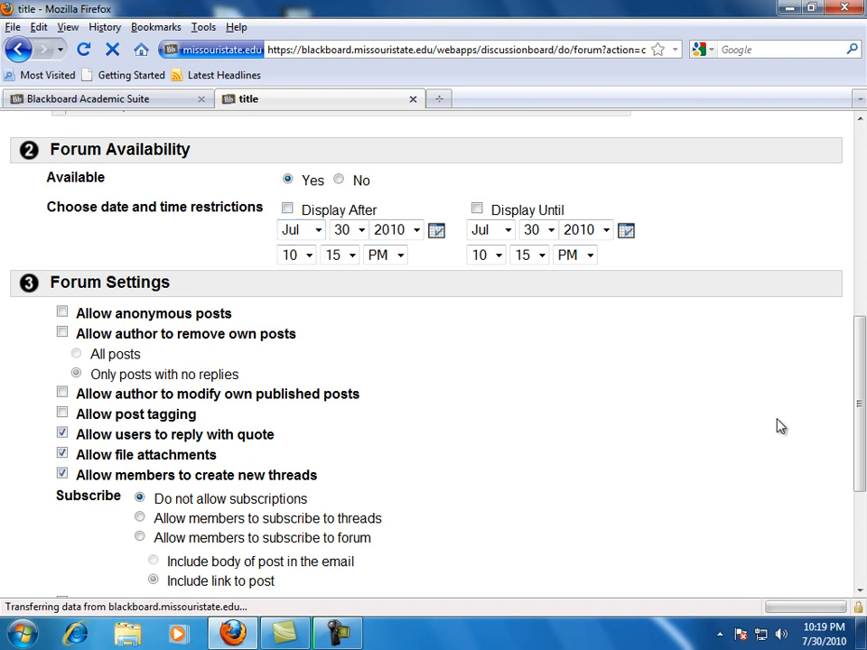
{"action": "scroll", "scroll_direction": "down", "scroll_amount": 3}
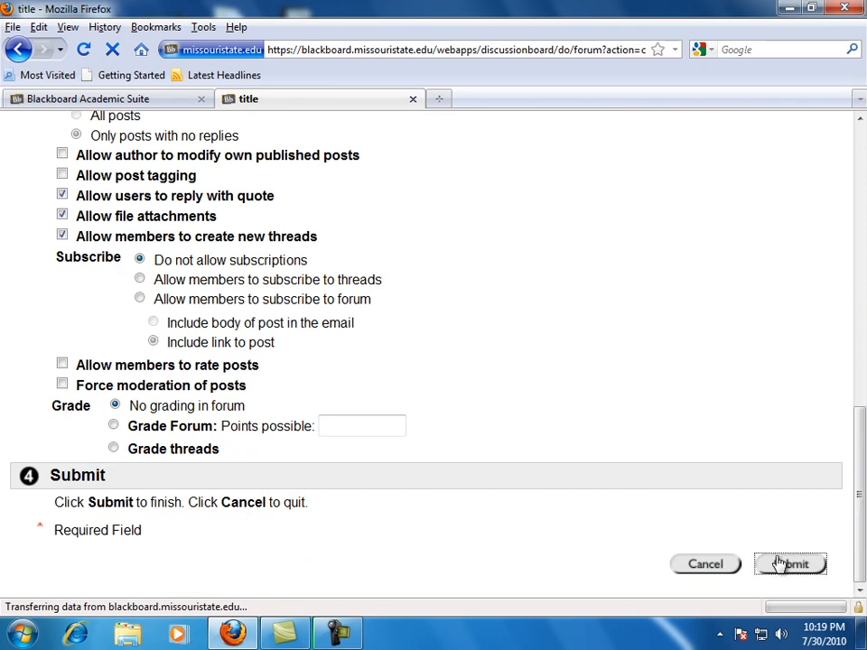
{"action": "left_click", "coordinate": [790, 563]}
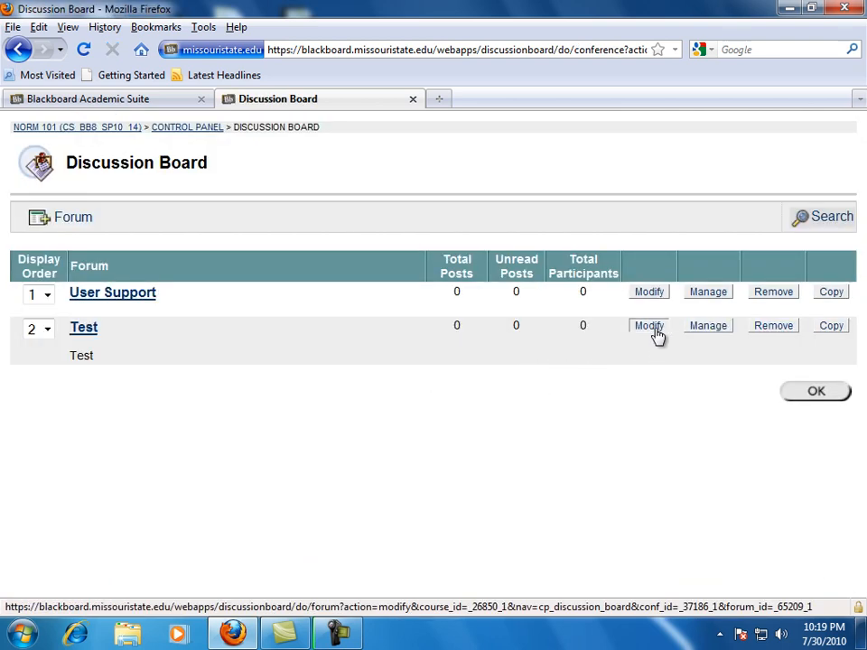
Open Modify Forum for Test and bring its availability and forum settings into view.
{"action": "left_click", "coordinate": [649, 326]}
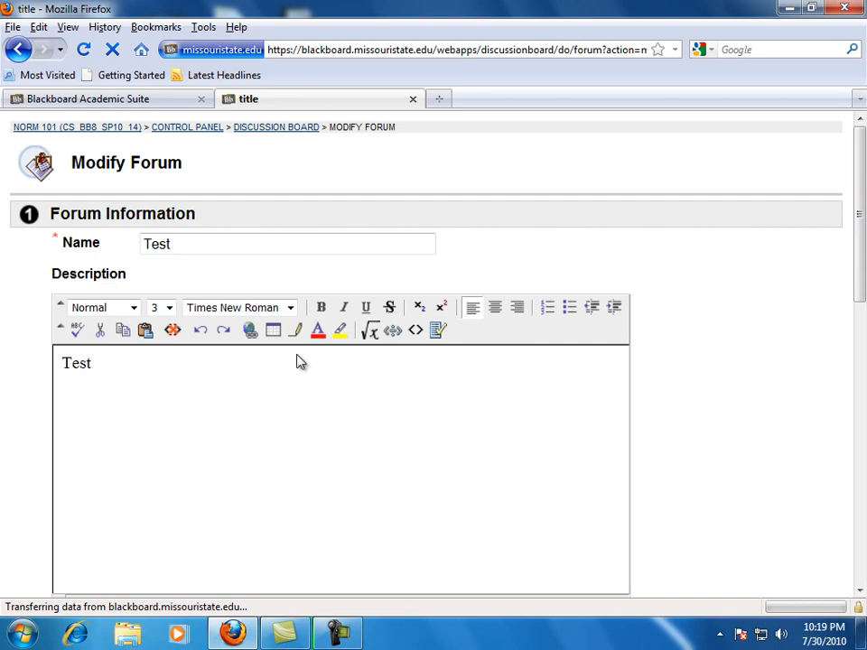
{"action": "scroll", "scroll_direction": "down", "scroll_amount": 3}
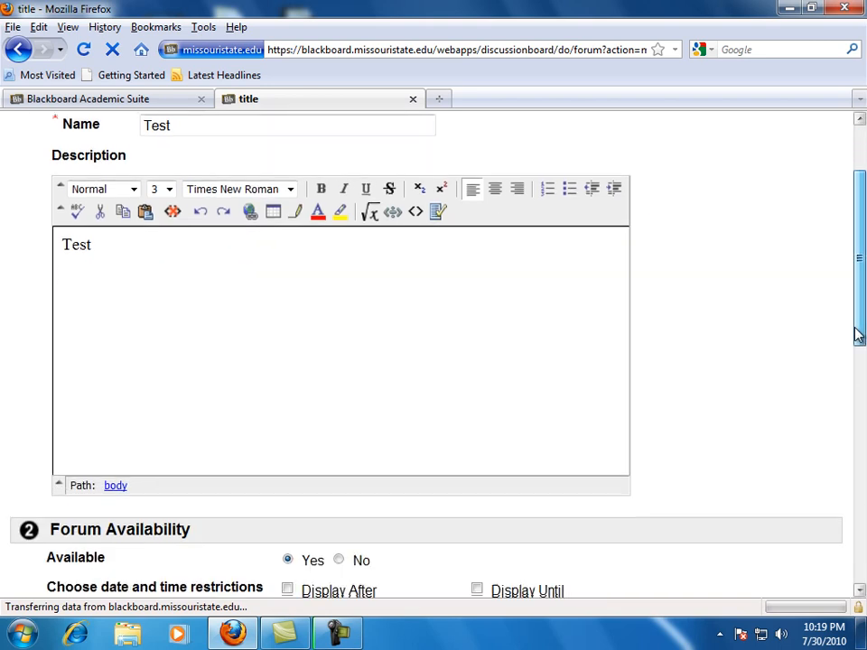
{"action": "scroll", "scroll_direction": "down", "scroll_amount": 3}
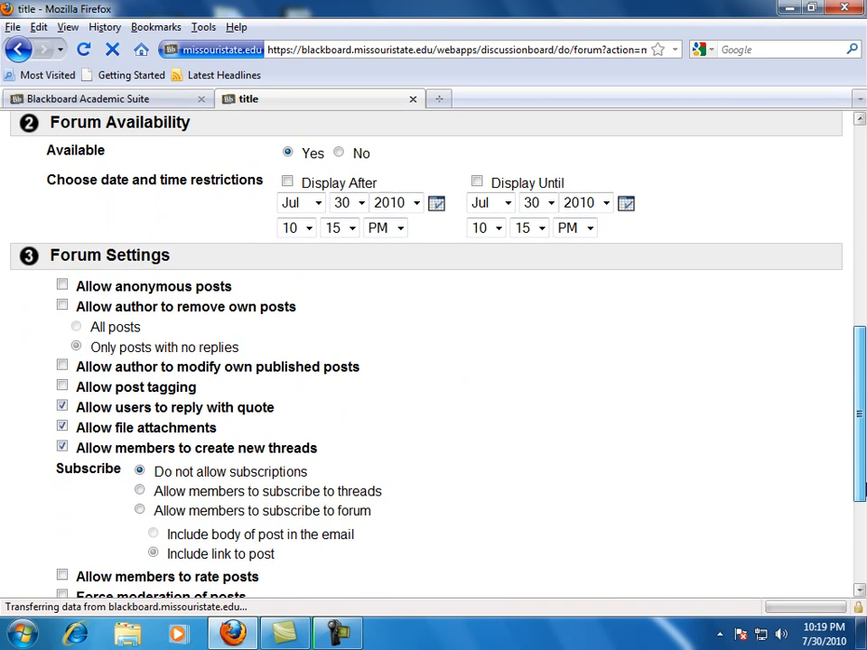
{"action": "scroll", "scroll_direction": "down", "scroll_amount": 3}
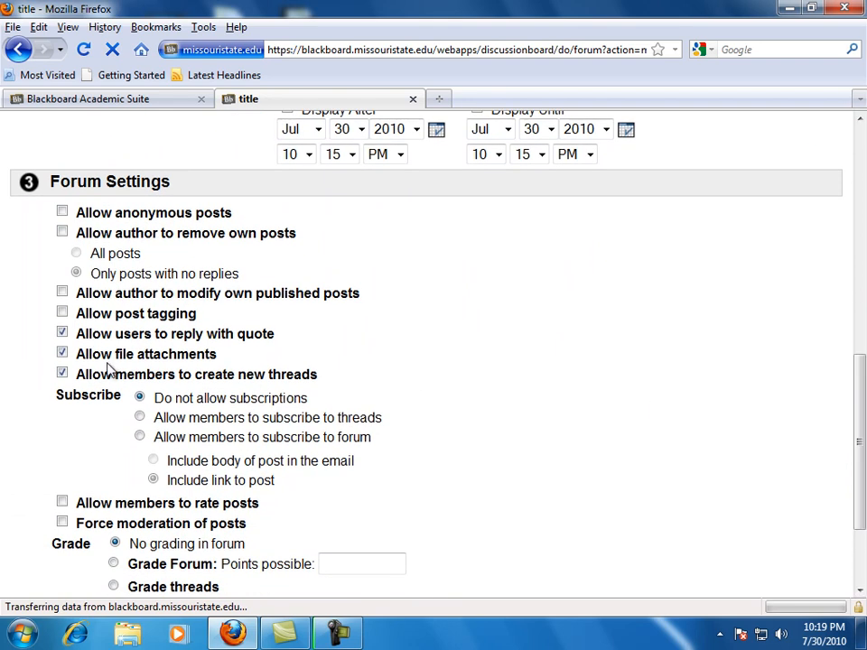
{"action": "left_click", "coordinate": [62, 212]}
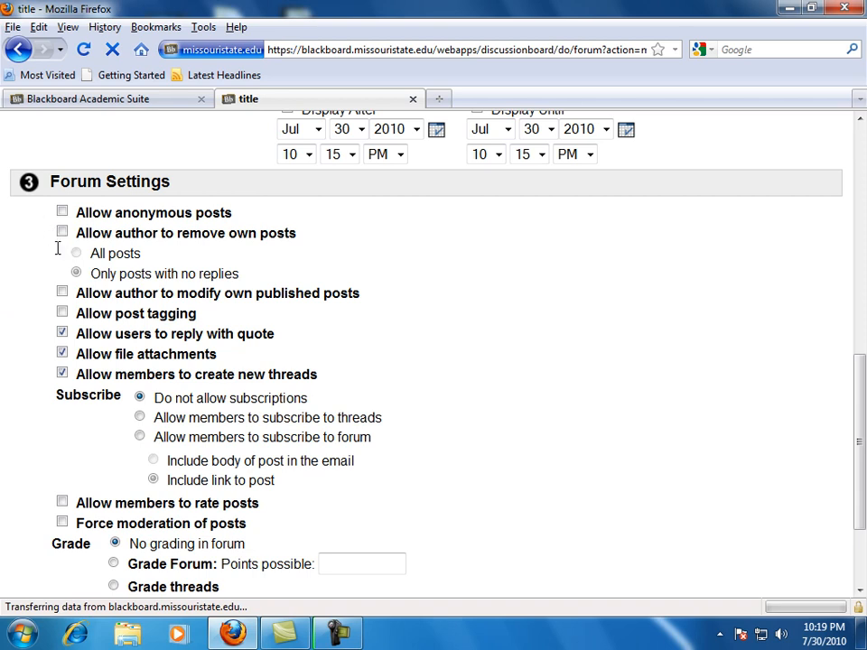
{"action": "left_click", "coordinate": [62, 233]}
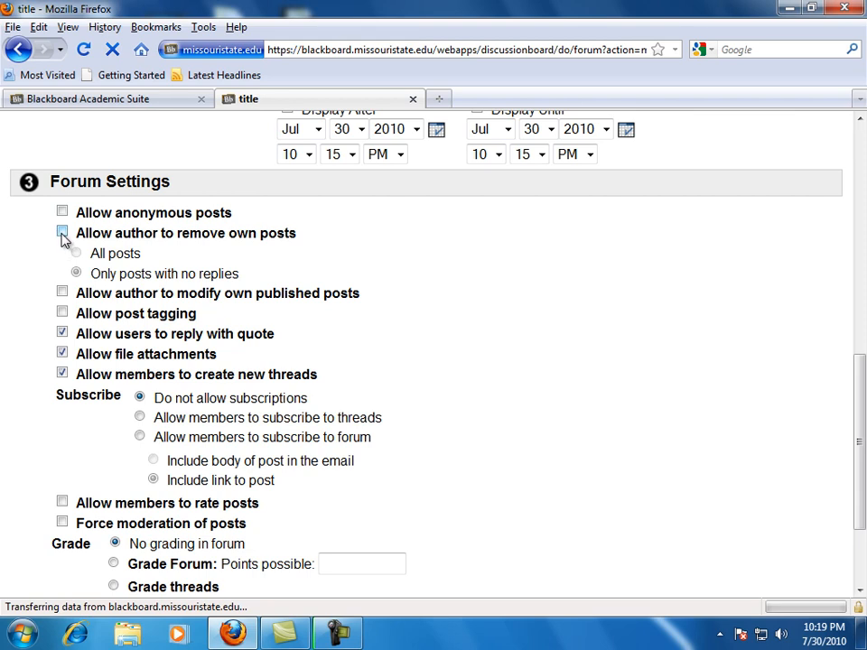
{"action": "left_click", "coordinate": [62, 233]}
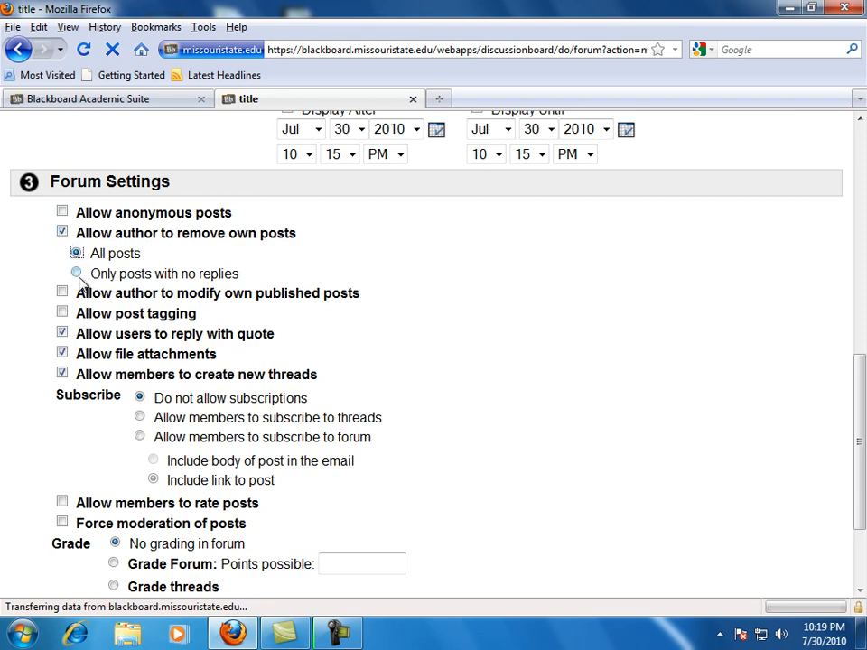
{"action": "left_click", "coordinate": [77, 273]}
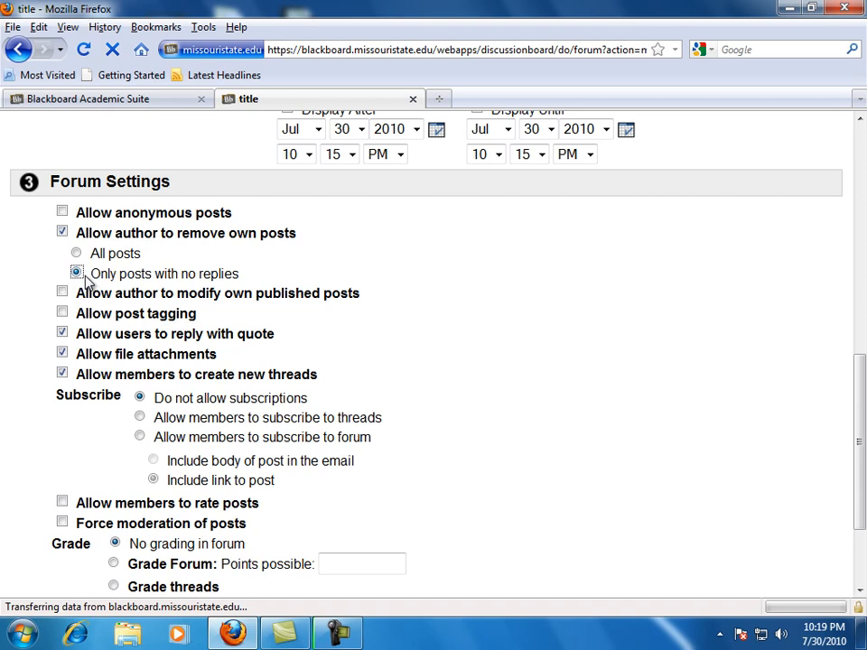
{"action": "mouse_move", "coordinate": [84, 268]}
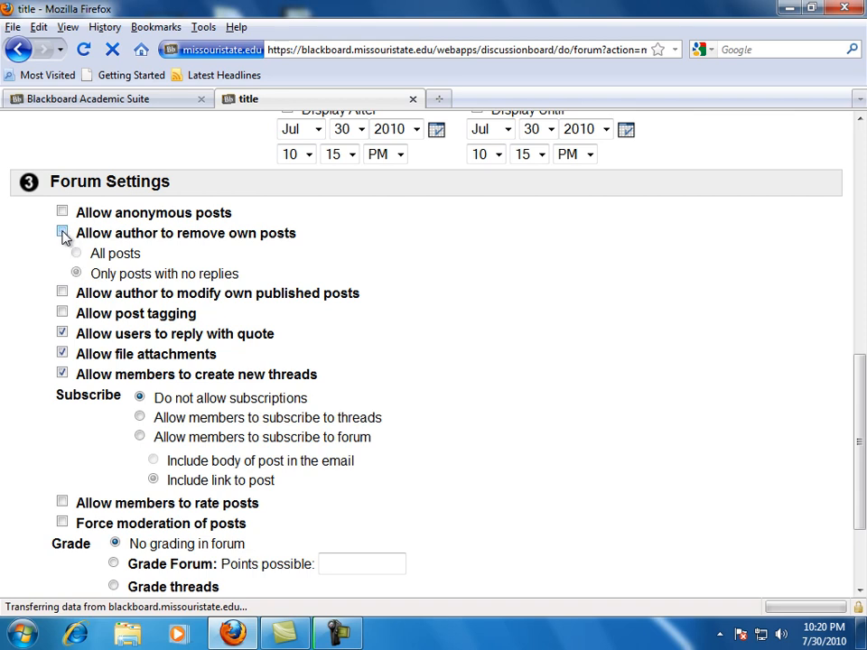
{"action": "left_click", "coordinate": [63, 233]}
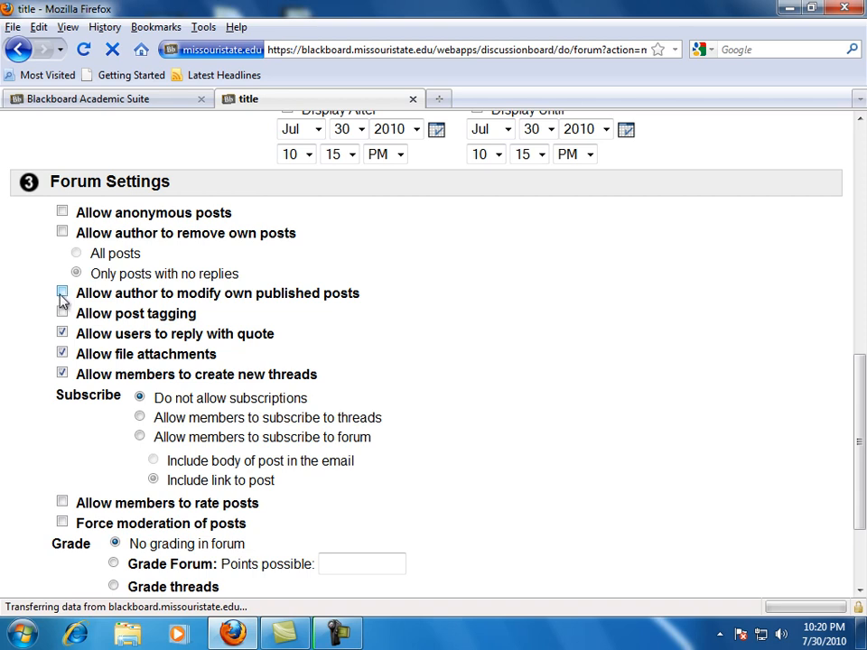
{"action": "left_click", "coordinate": [62, 311]}
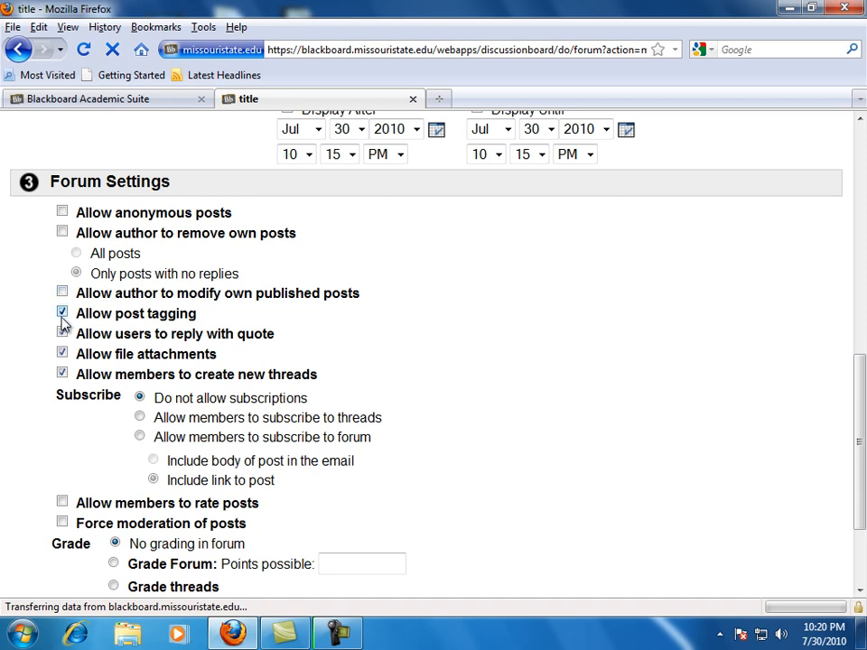
{"action": "left_click", "coordinate": [62, 310]}
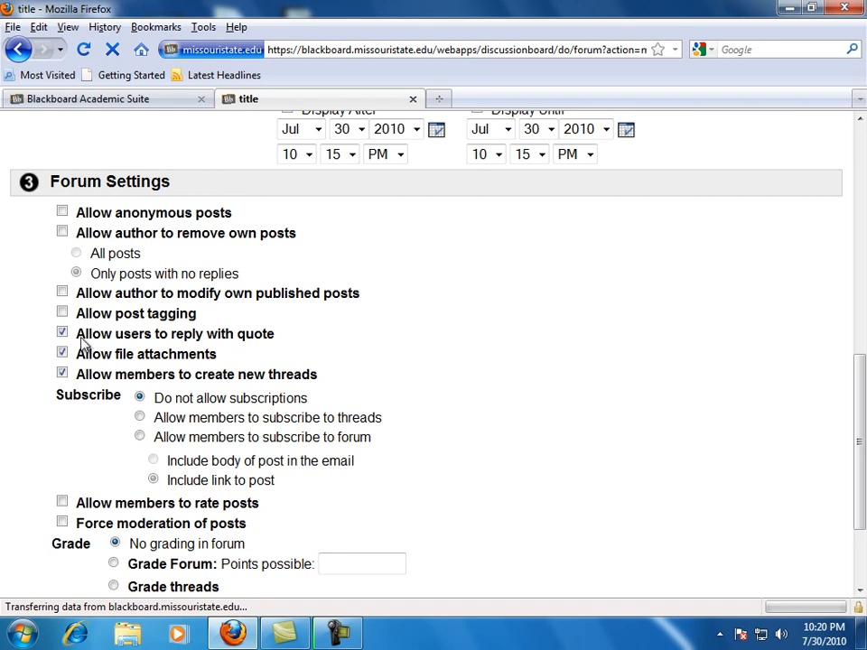
{"action": "scroll", "scroll_direction": "down", "scroll_amount": 3}
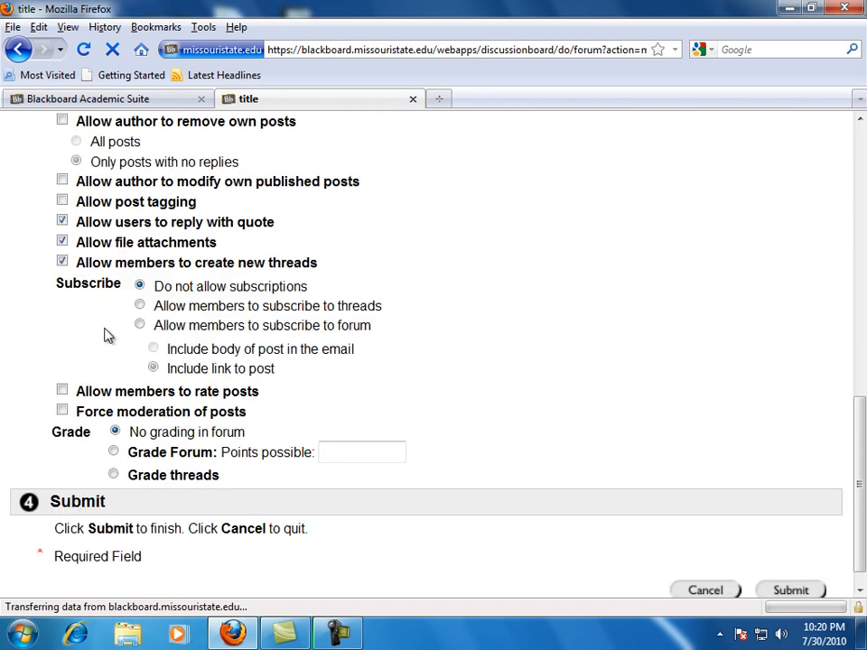
{"action": "mouse_move", "coordinate": [117, 285]}
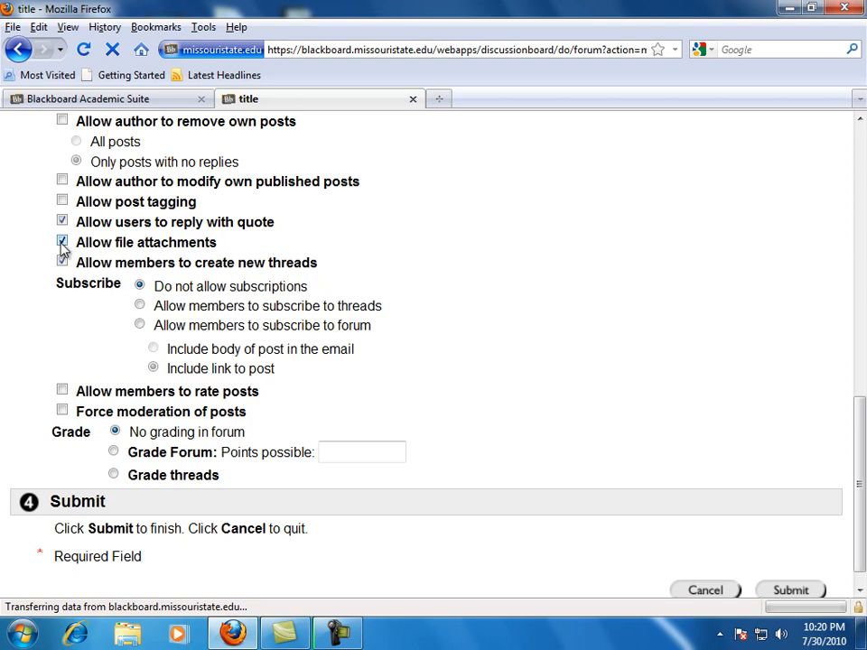
{"action": "left_click", "coordinate": [62, 262]}
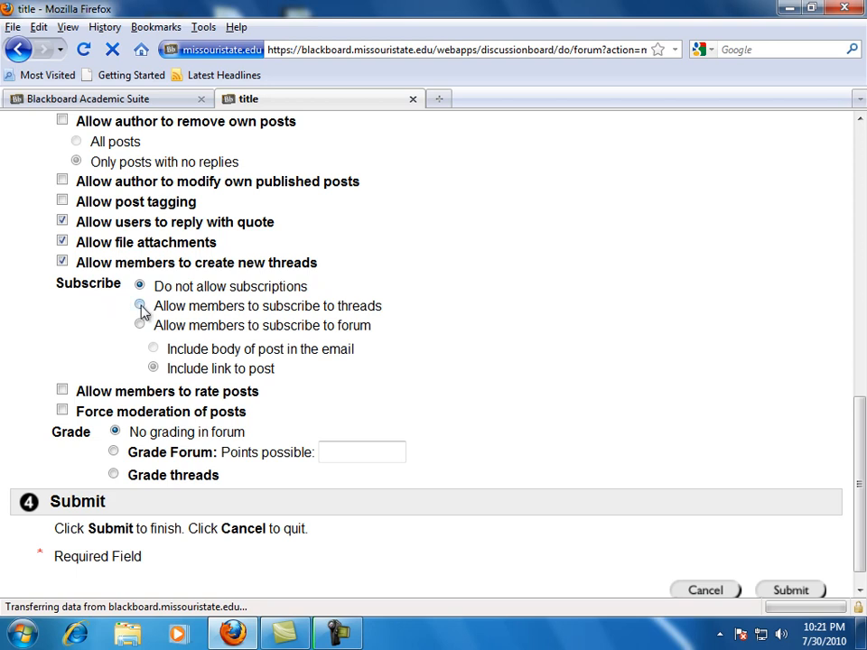
{"action": "left_click", "coordinate": [140, 325]}
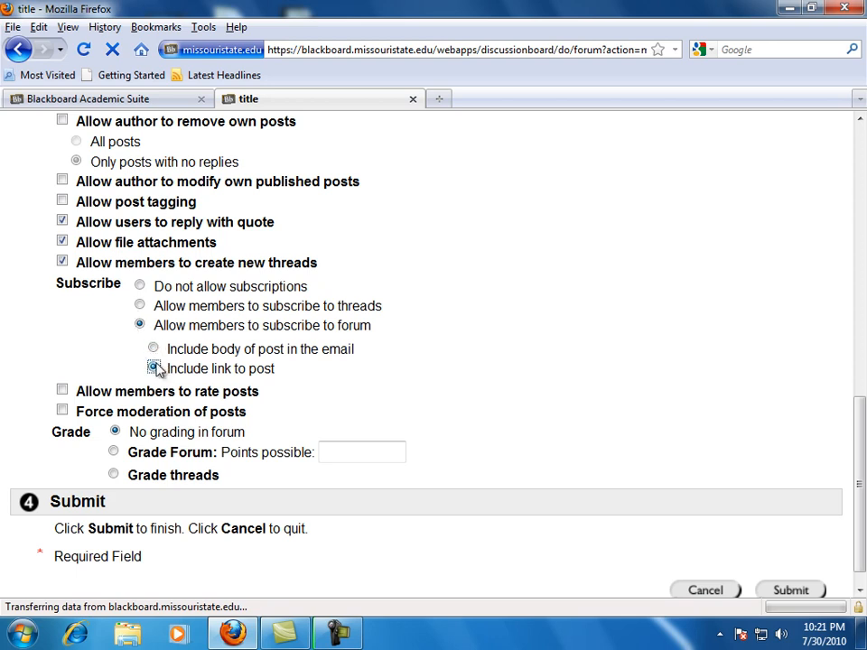
{"action": "left_click", "coordinate": [139, 286]}
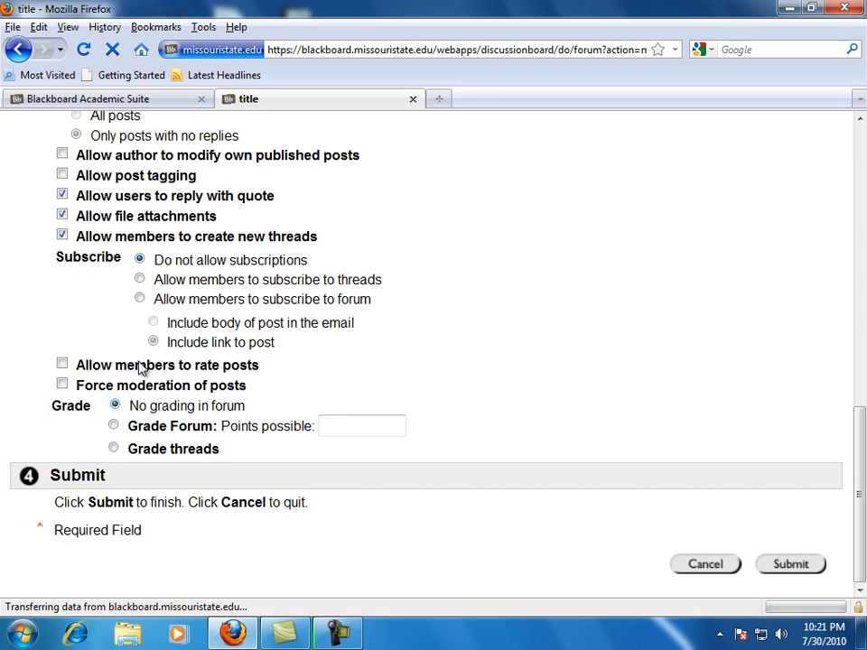
{"action": "mouse_move", "coordinate": [79, 390]}
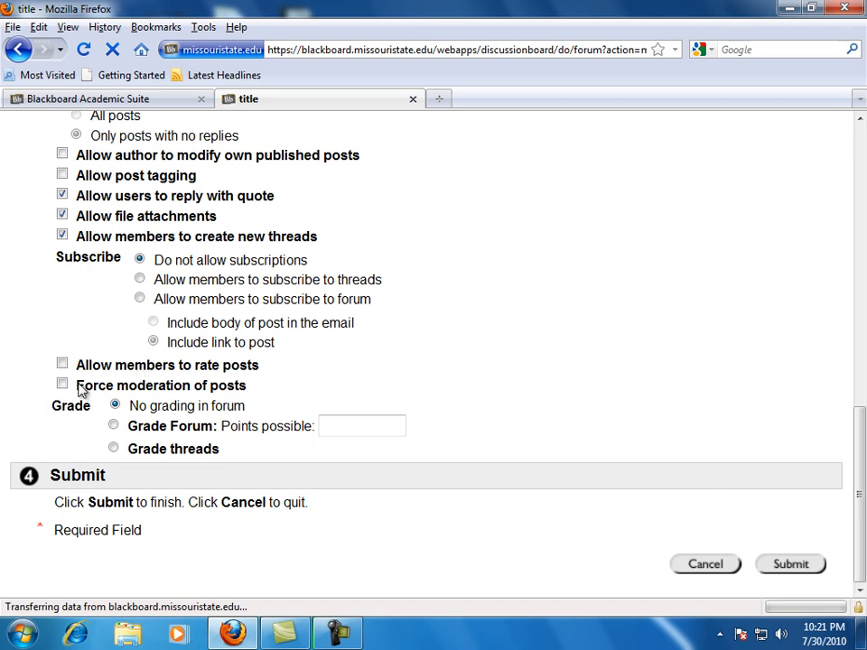
{"action": "left_click", "coordinate": [62, 384]}
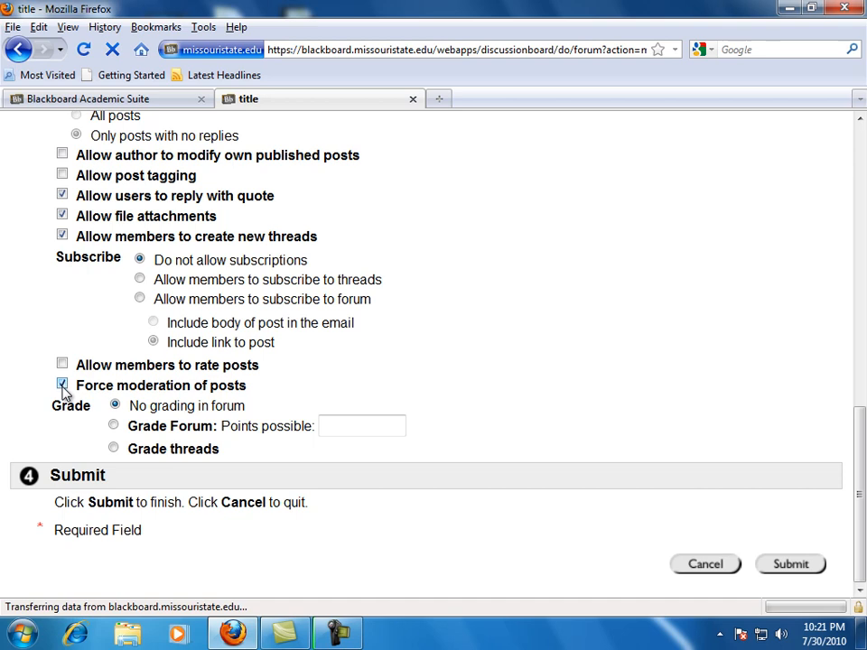
{"action": "left_click", "coordinate": [63, 384]}
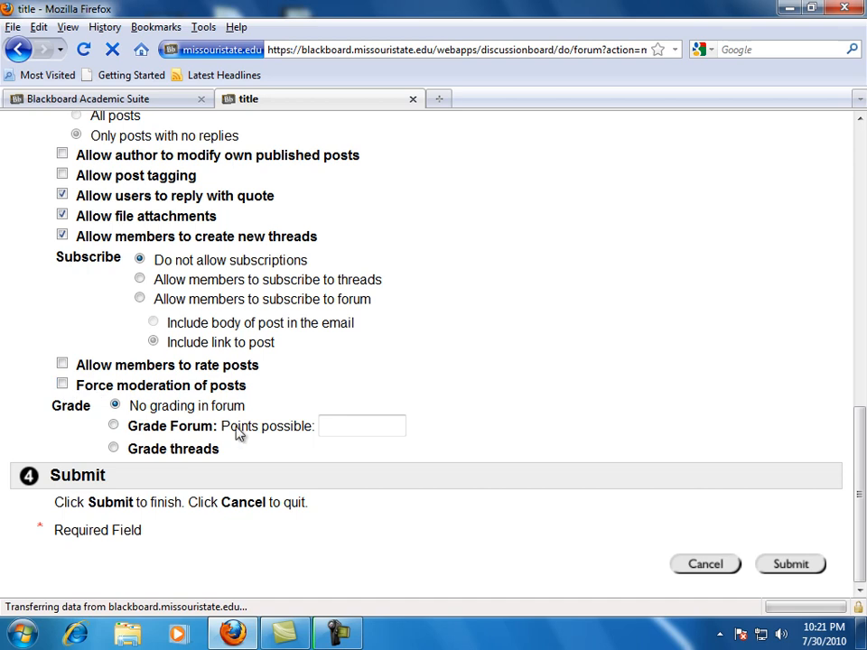
{"action": "mouse_move", "coordinate": [262, 440]}
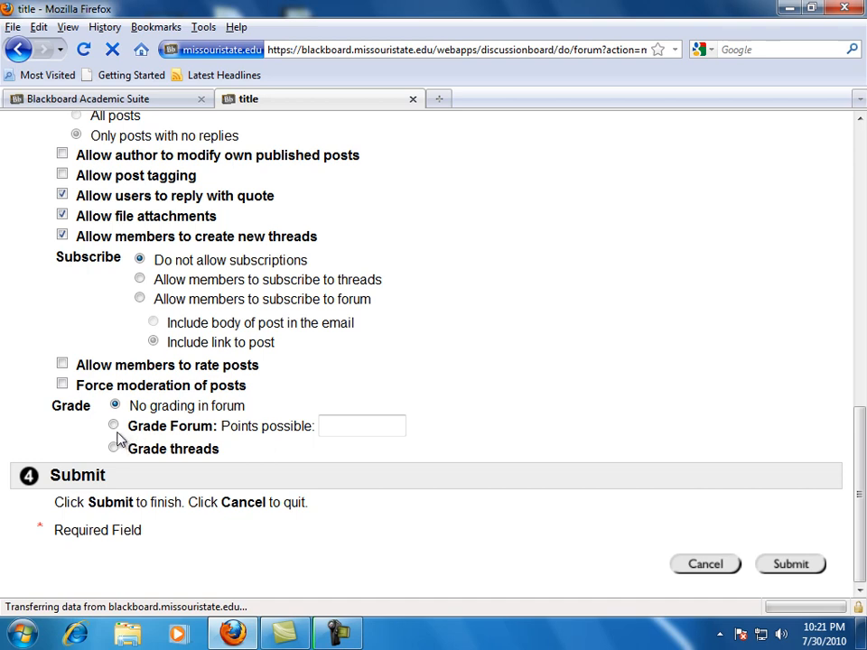
Try 50-point forum grading and thread grading, then choose No grading and submit.
{"action": "left_click", "coordinate": [114, 425]}
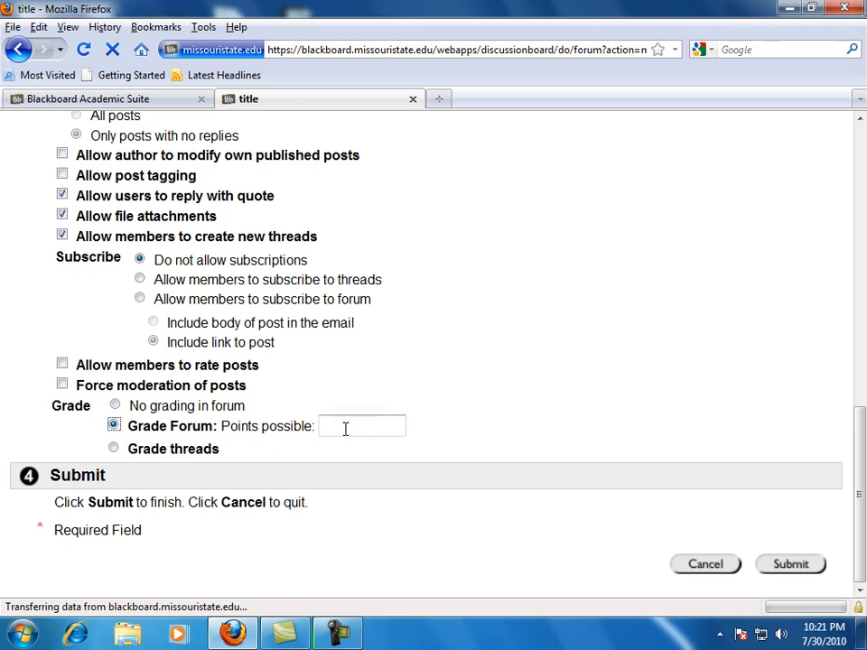
{"action": "type", "text": "50"}
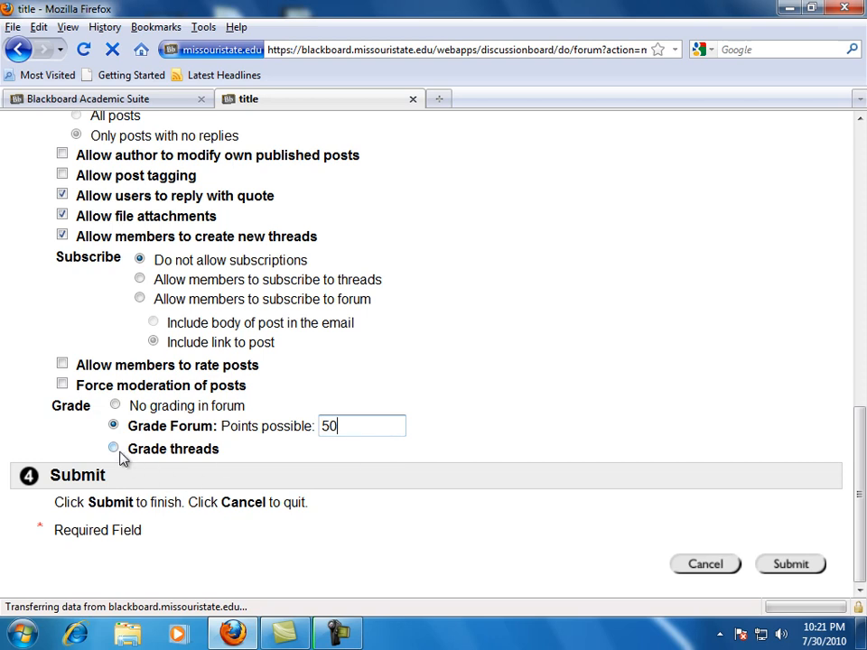
{"action": "left_click", "coordinate": [114, 449]}
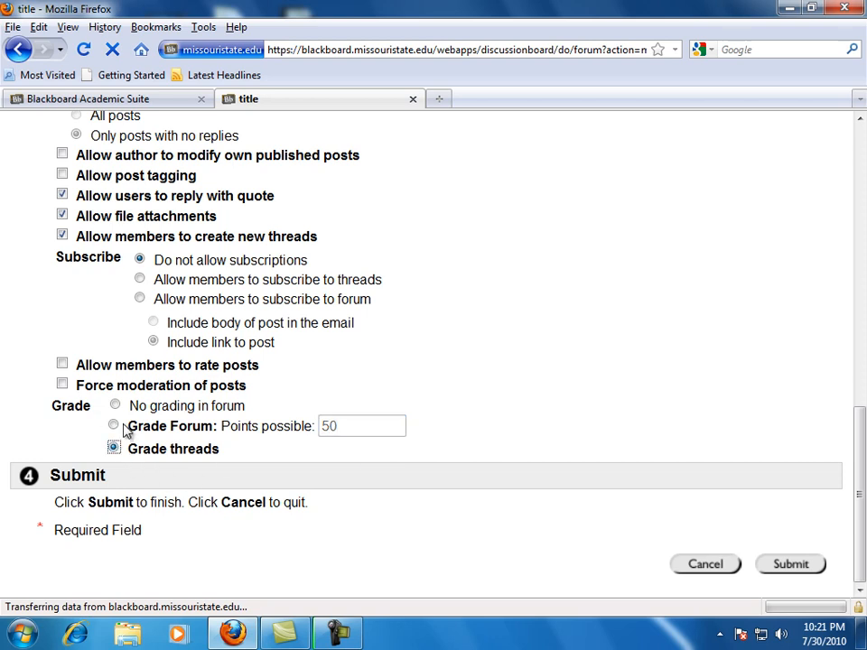
{"action": "left_click", "coordinate": [115, 404]}
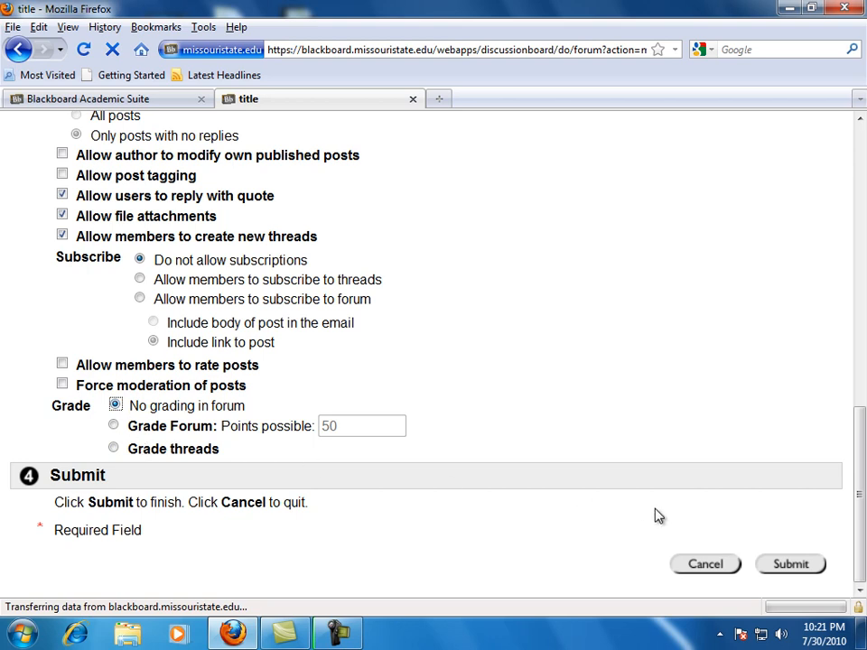
{"action": "left_click", "coordinate": [790, 564]}
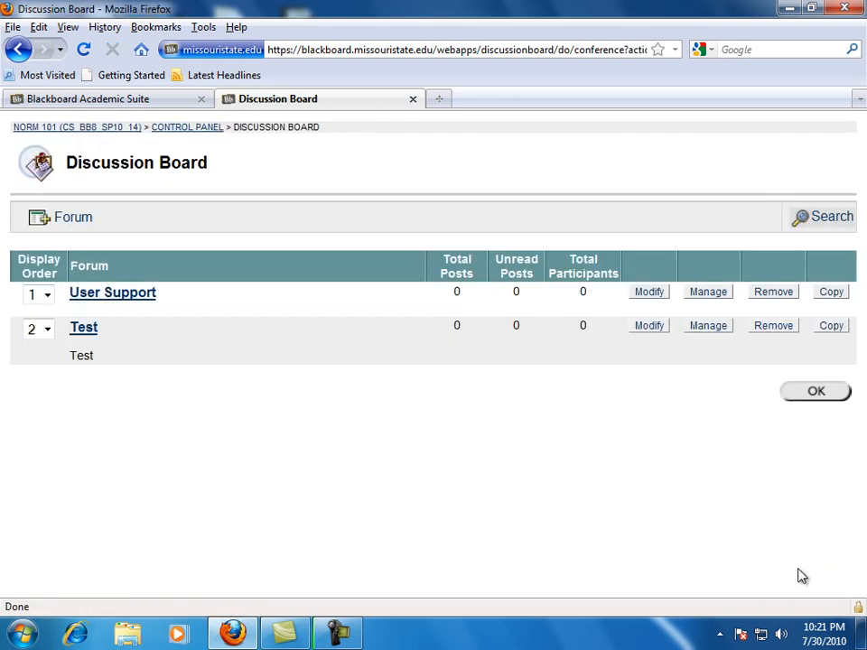